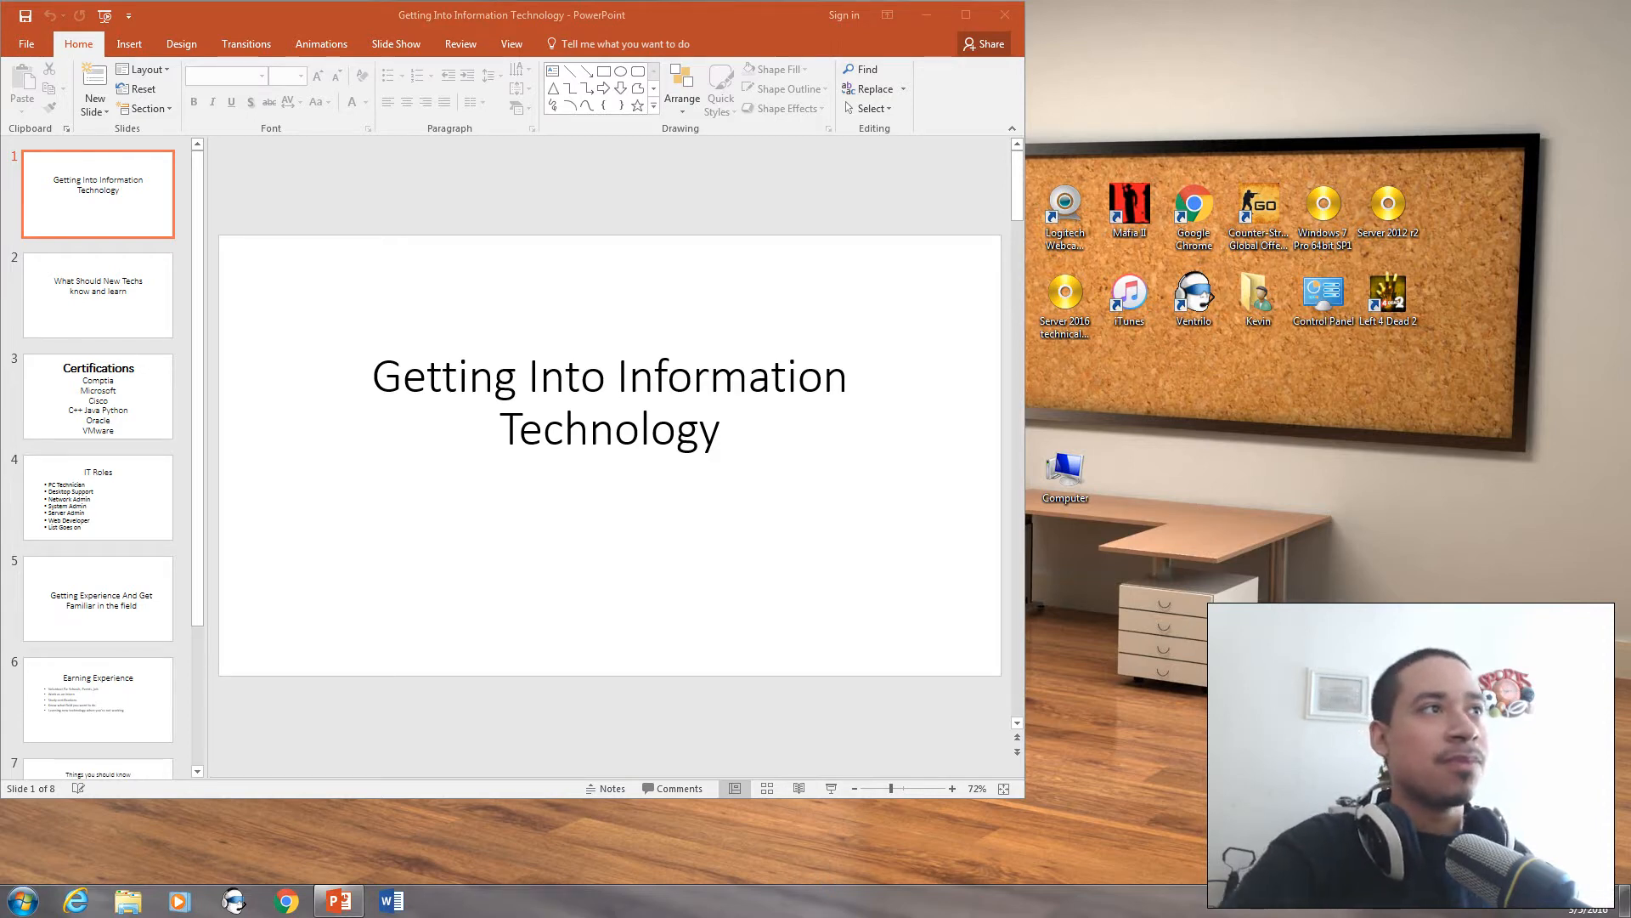
Step: Display slide 2, 'What Should New Techs know and learn', from the thumbnail pane
click(97, 295)
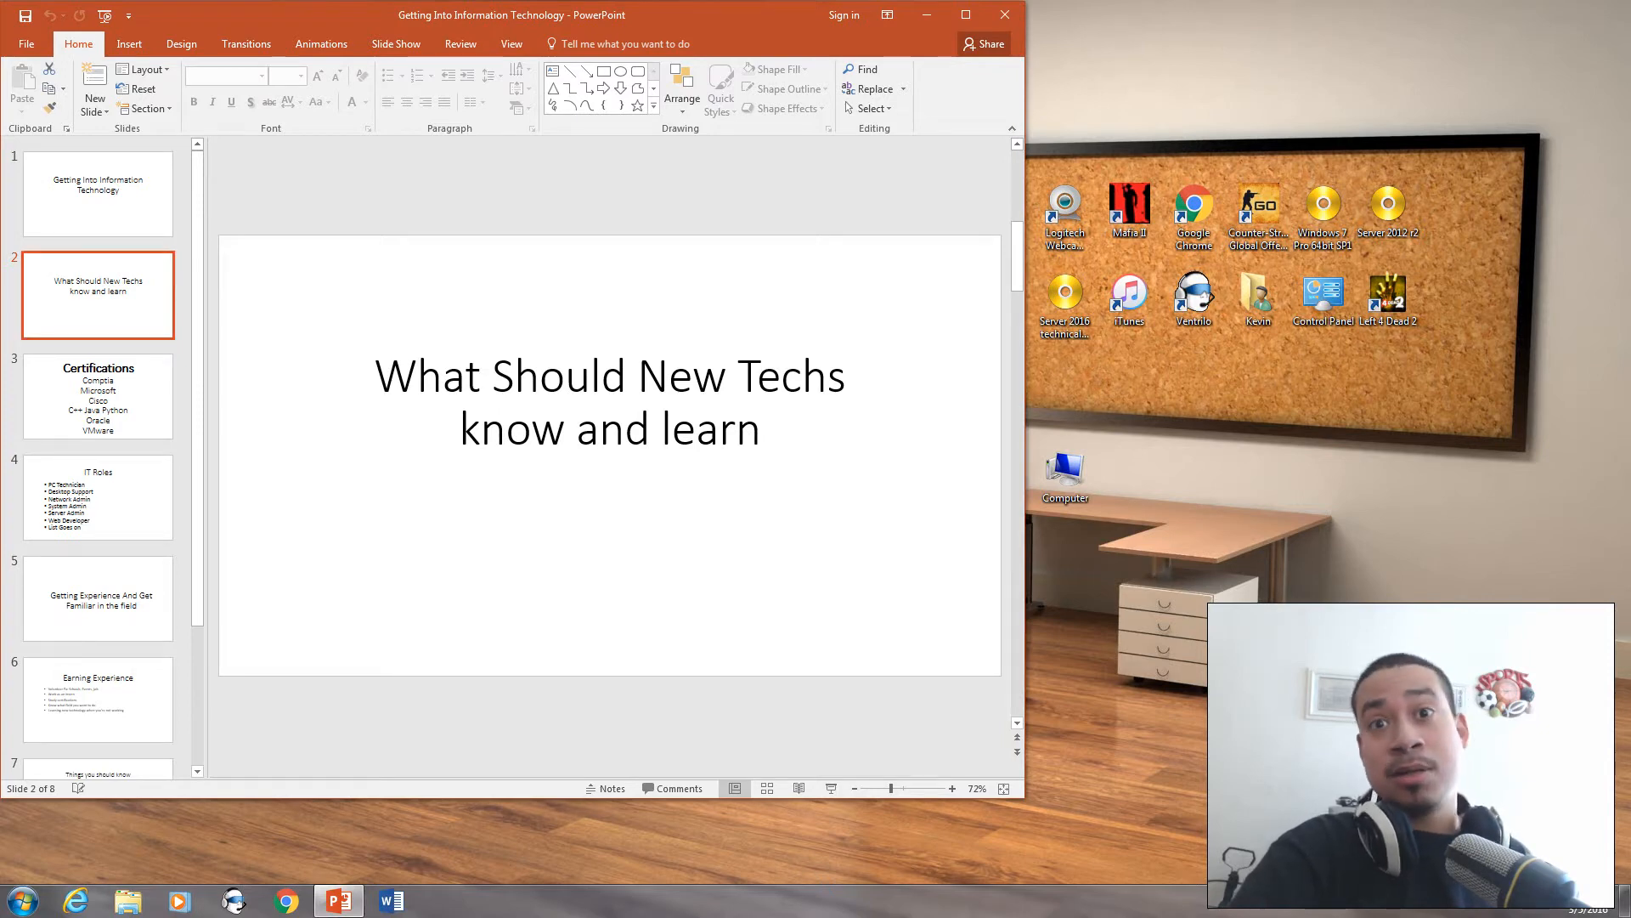
mouse_move(97, 497)
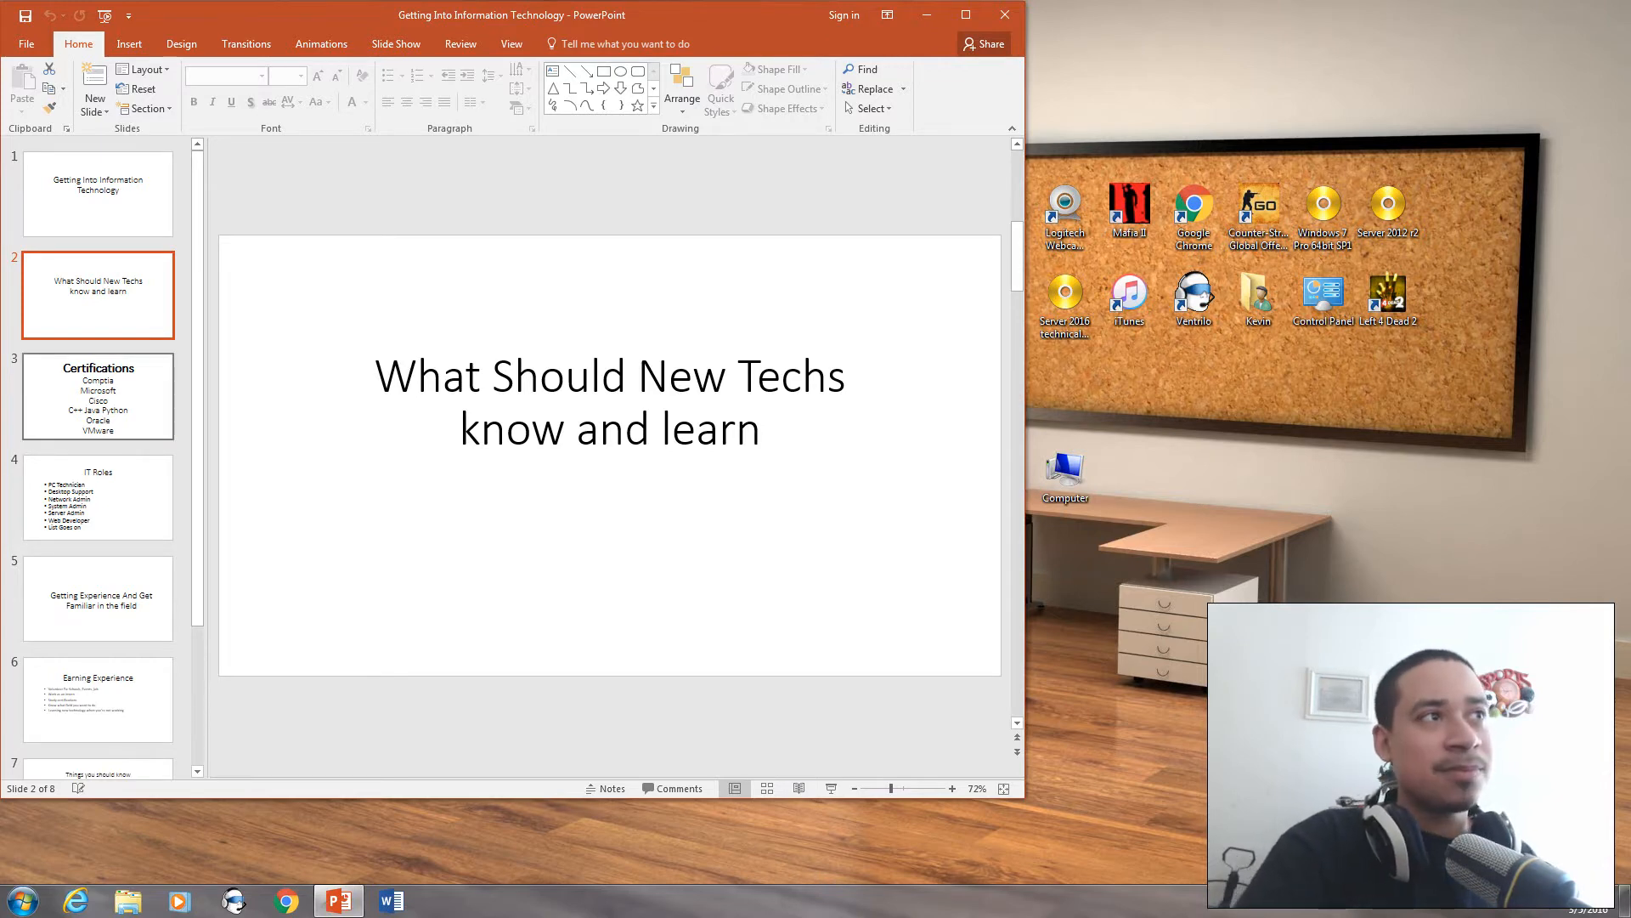
Step: Show the Certifications slide and briefly select then deselect its certifications list
click(97, 397)
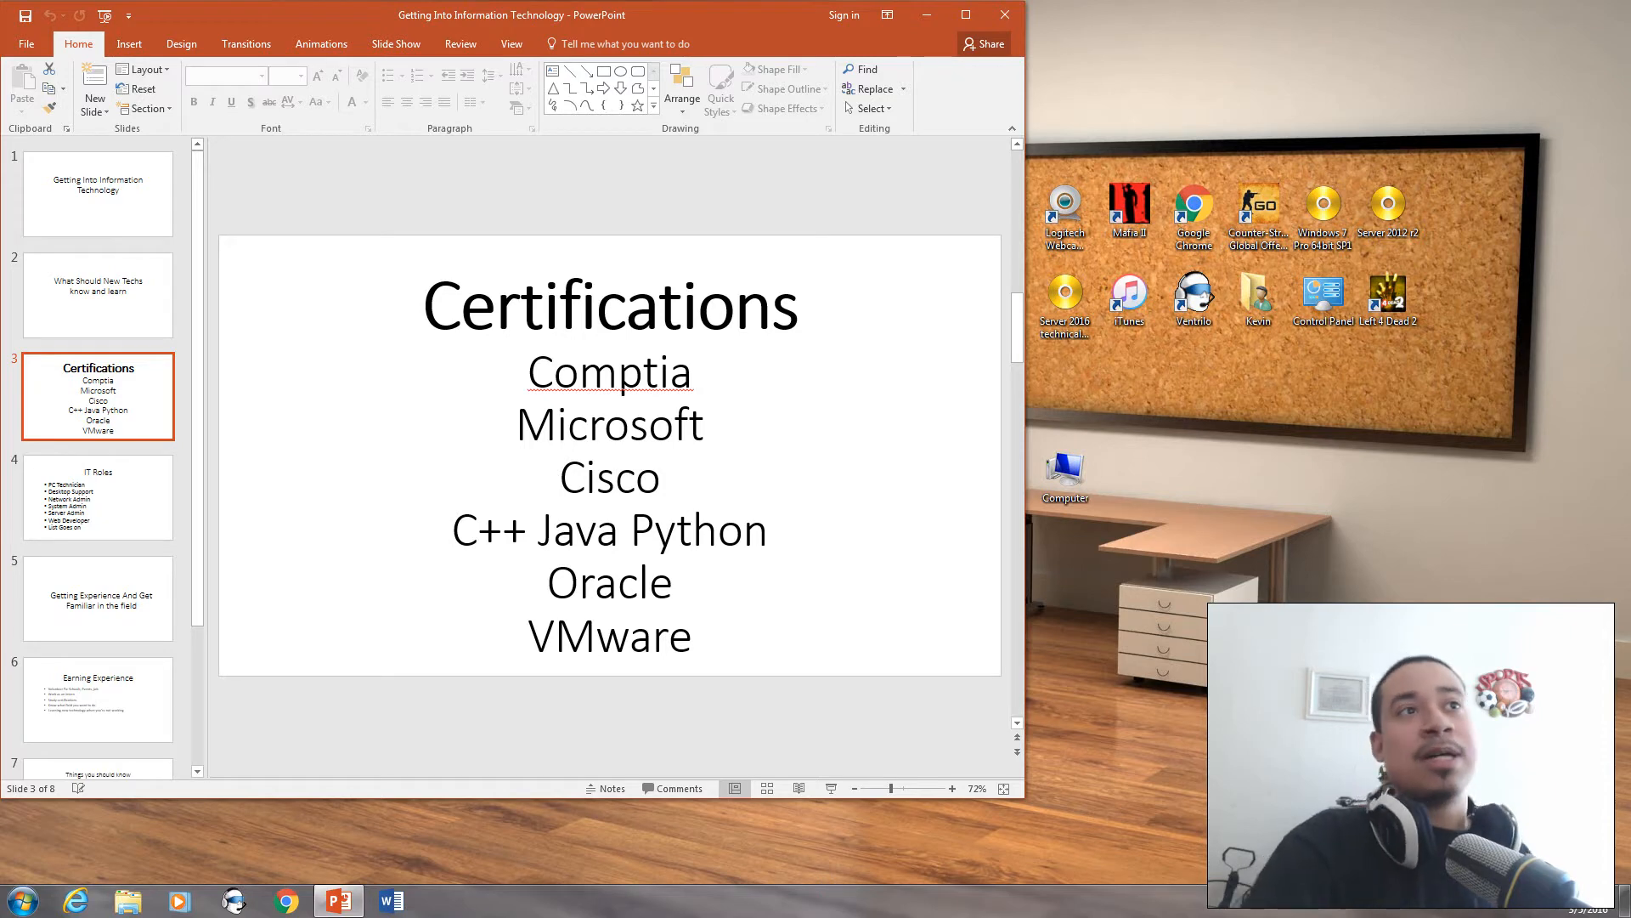
click(639, 372)
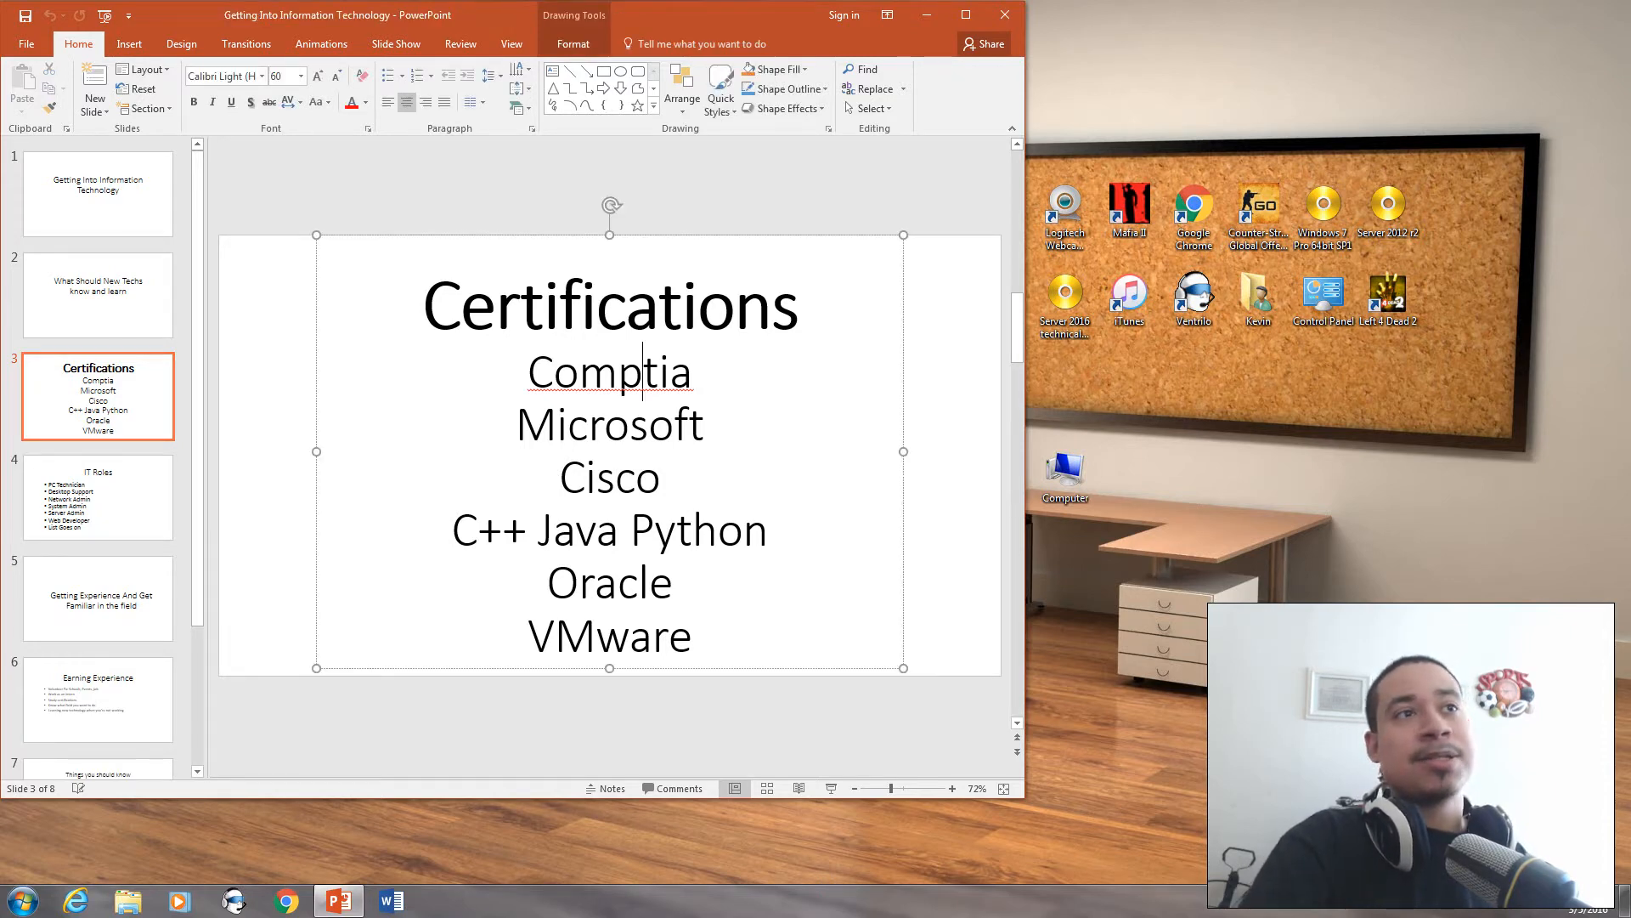
click(609, 728)
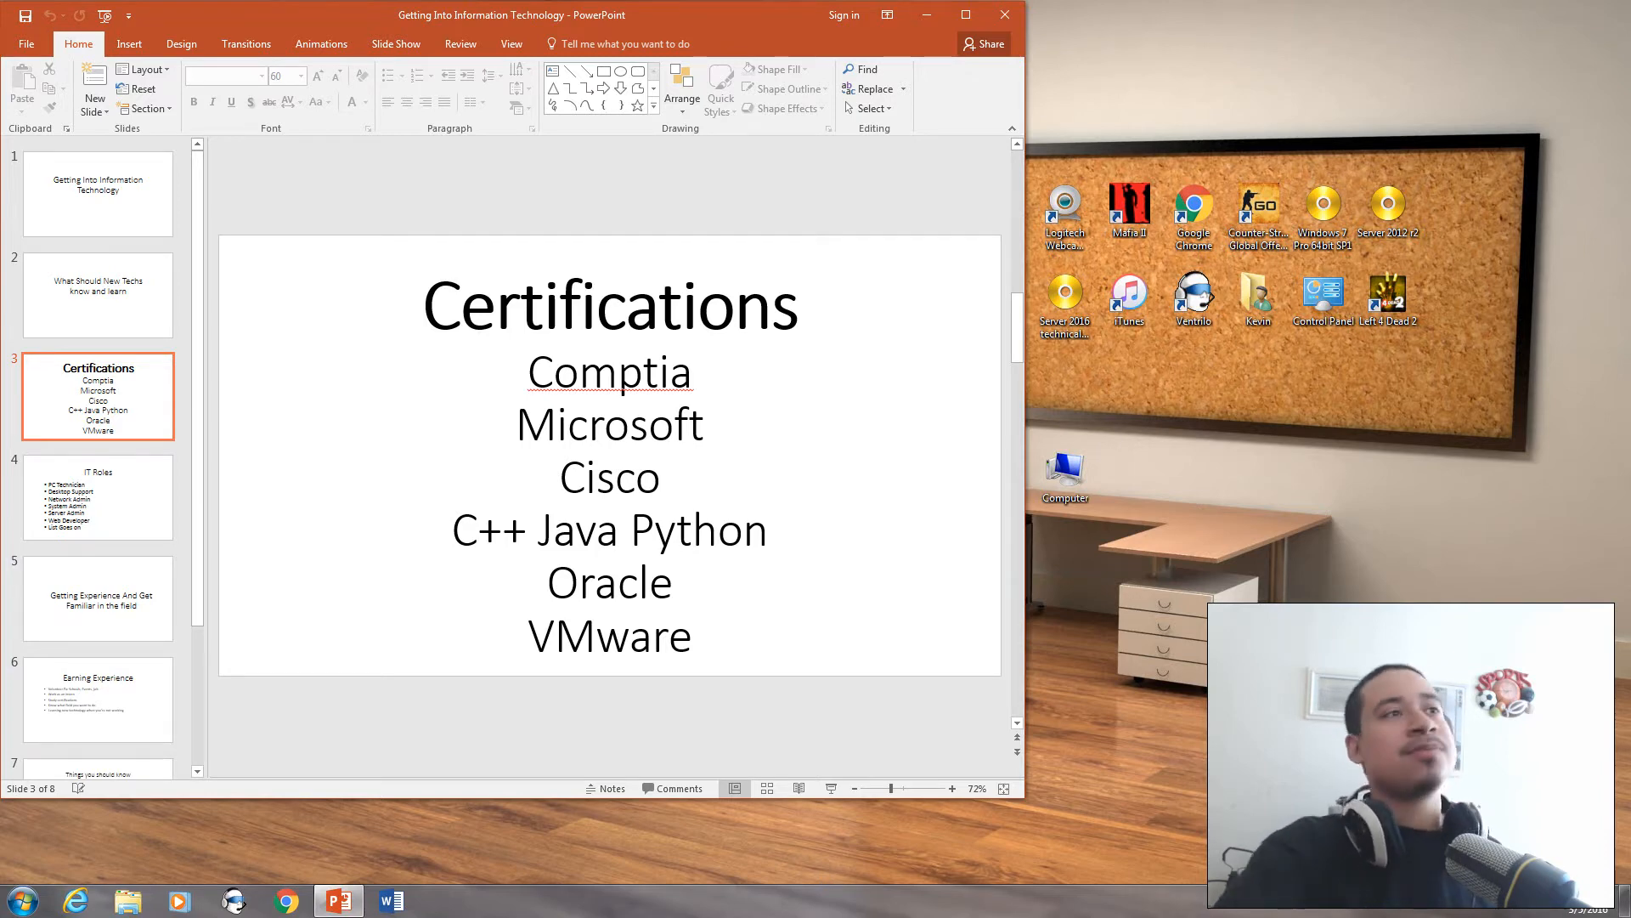
Step: Display slide 4, 'IT Roles', listing PC Technician through Web Developer
click(97, 498)
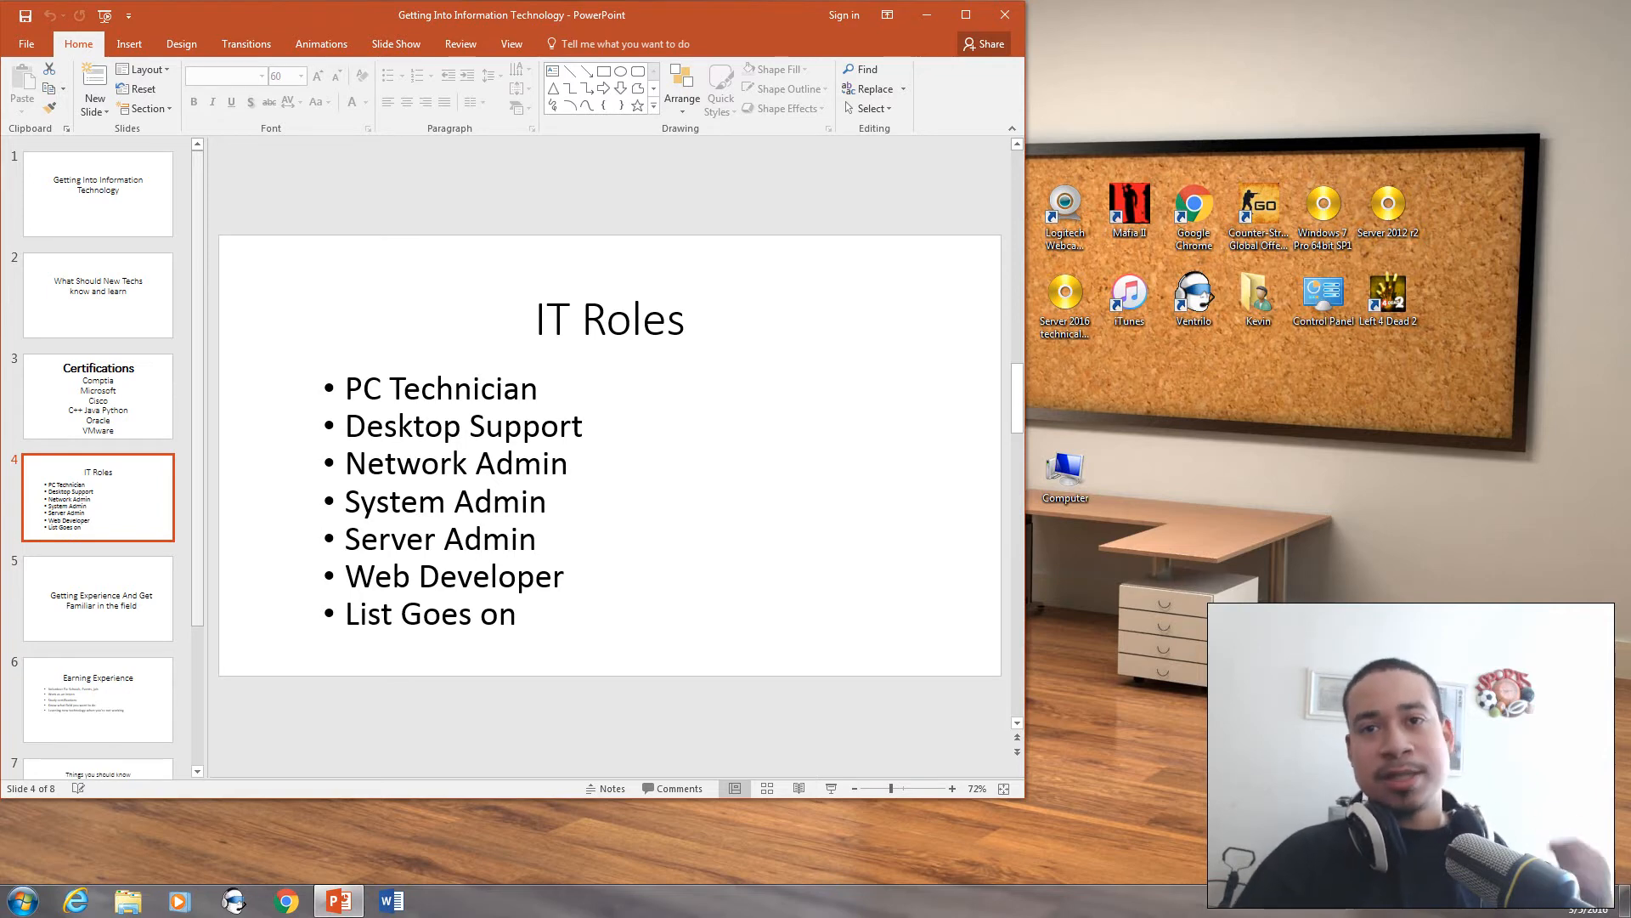
Step: View the Getting Experience slide, then jump to slide 8, 'Thank You'
click(97, 599)
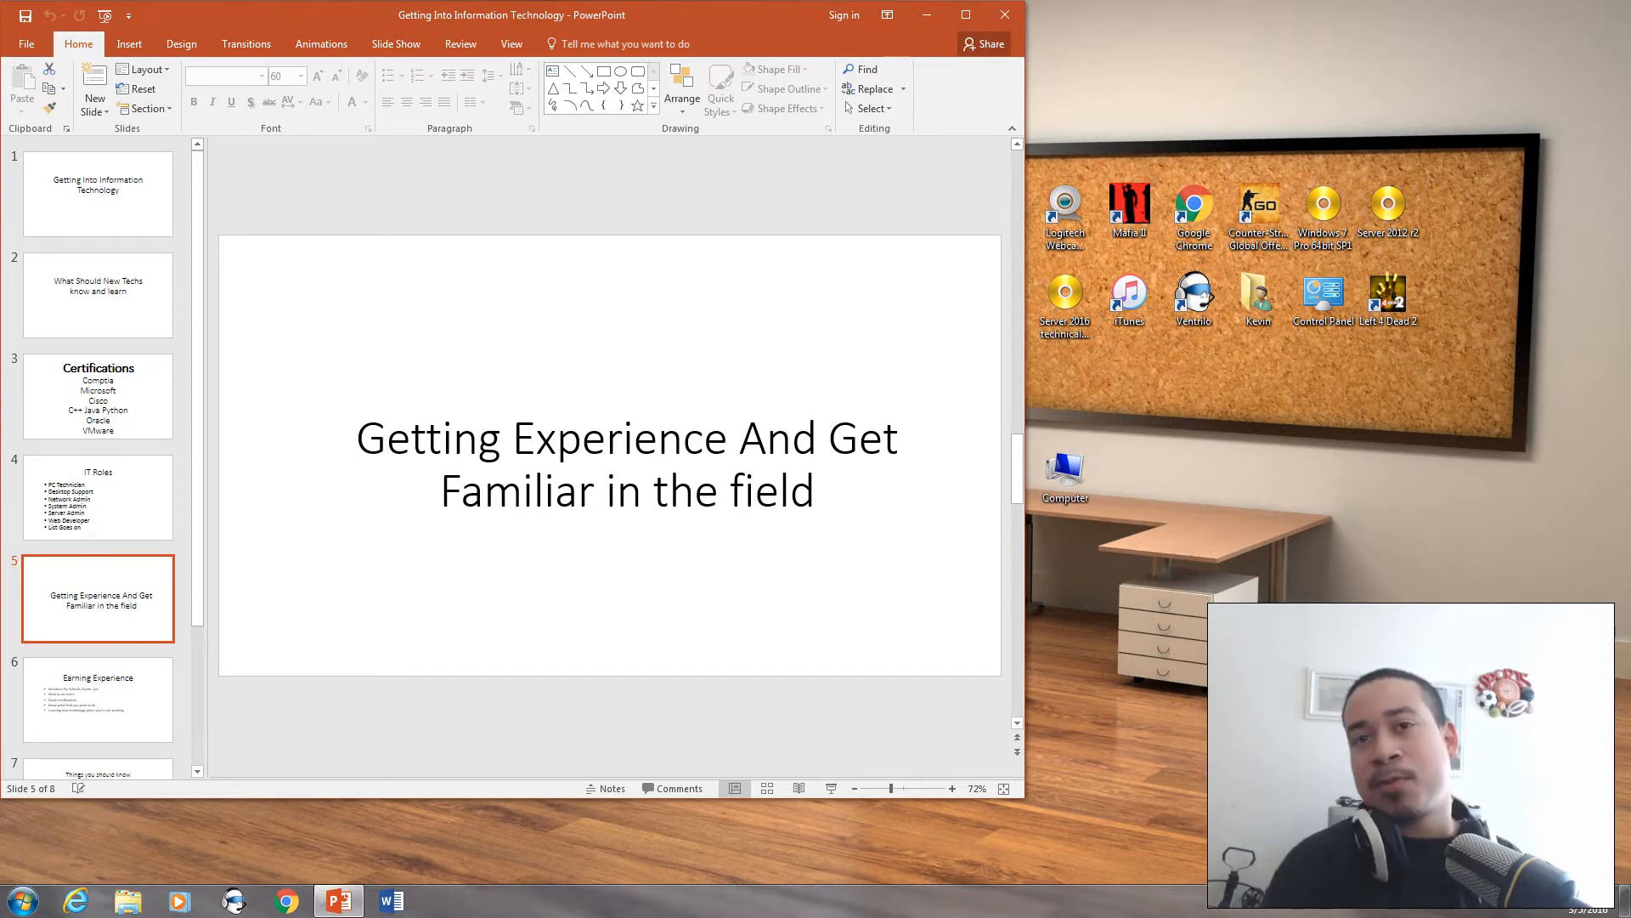
click(97, 699)
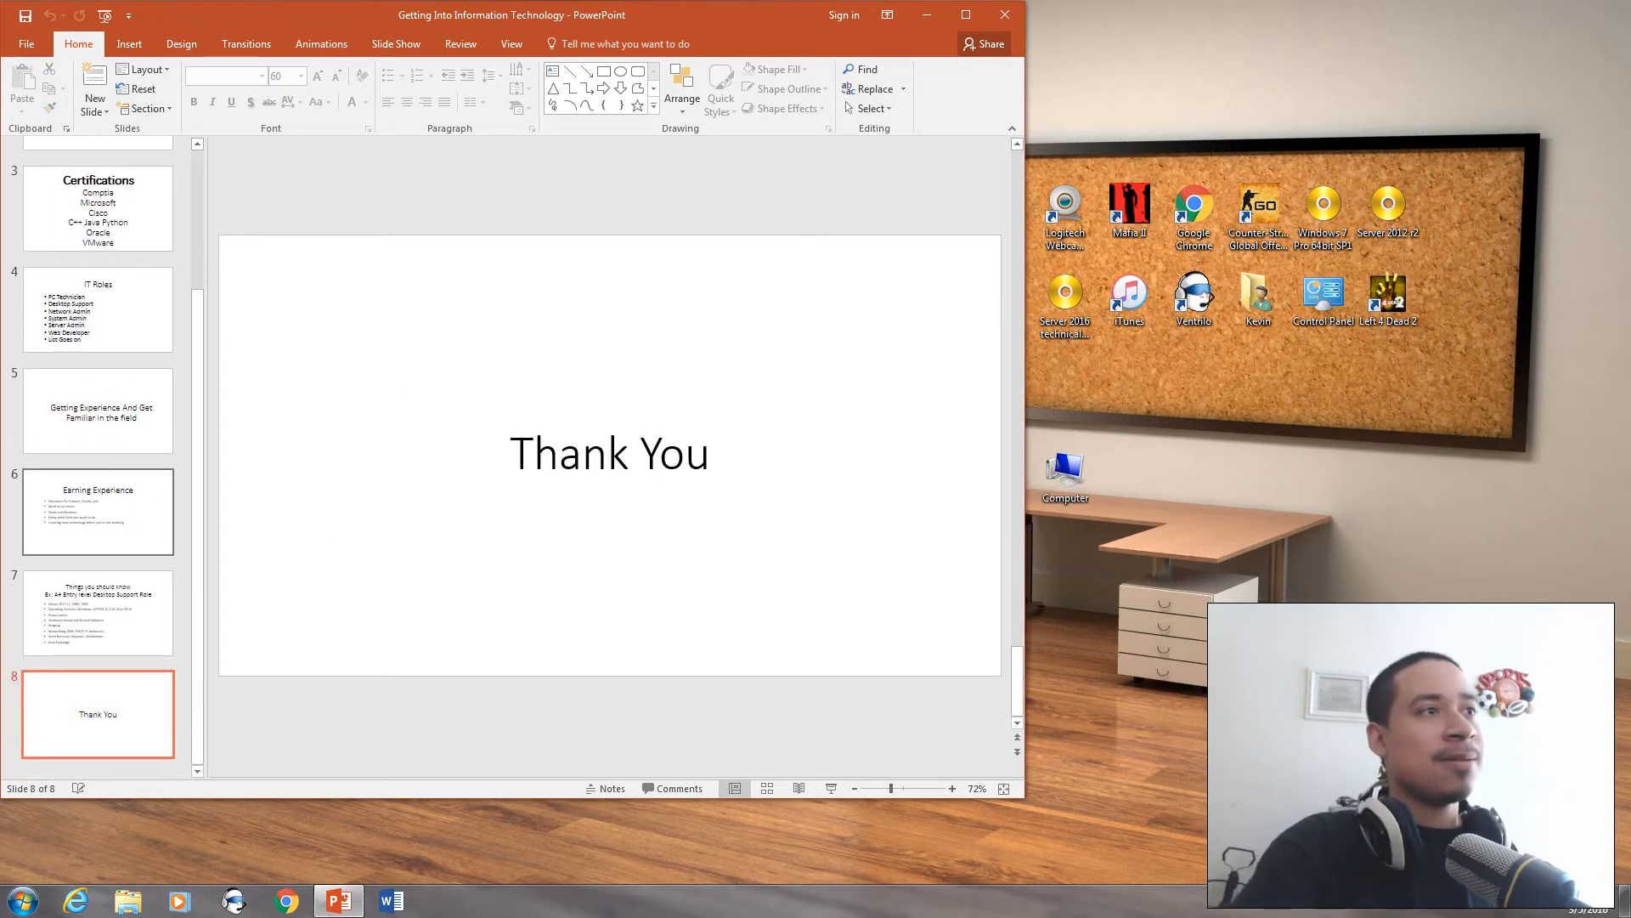
click(97, 613)
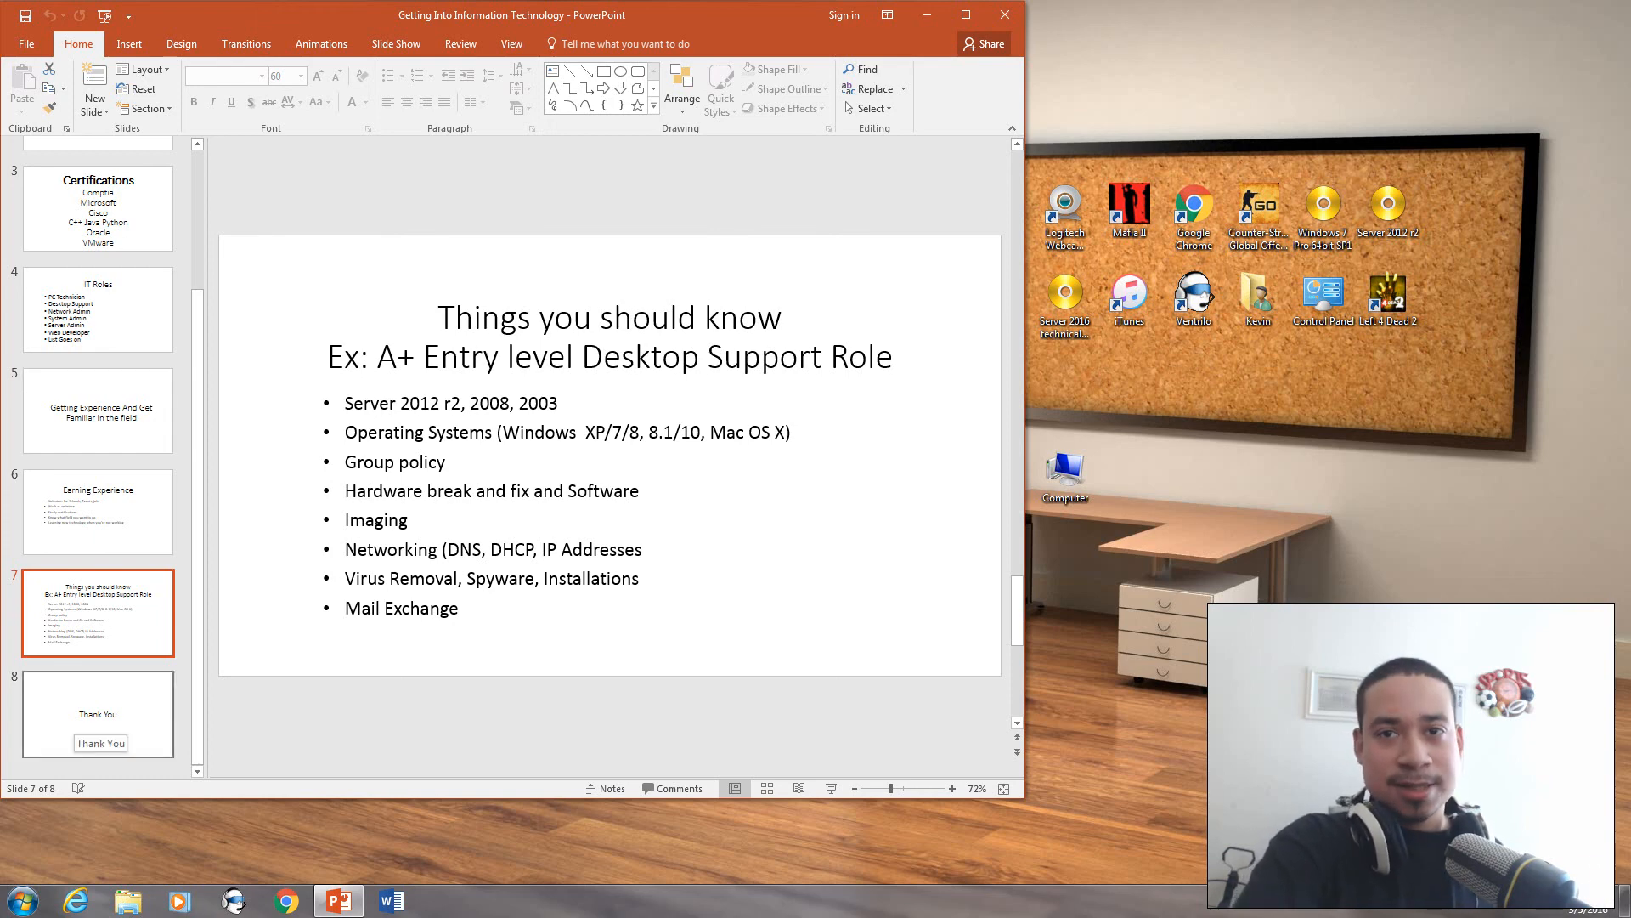
Step: Return to slide 8, the closing 'Thank You' slide
click(97, 714)
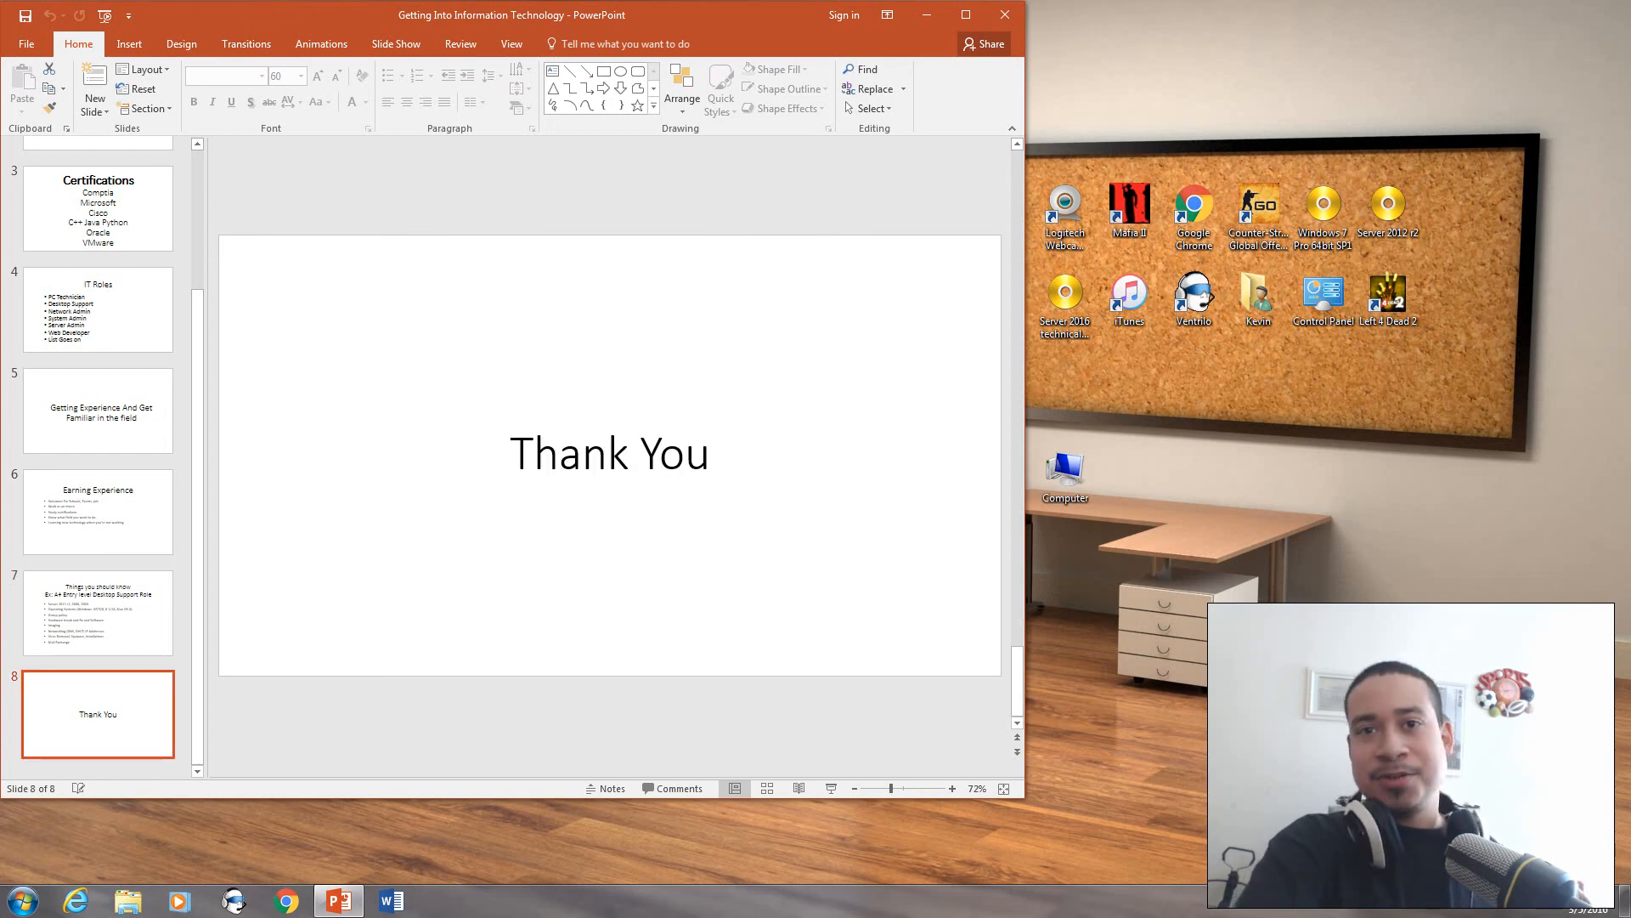